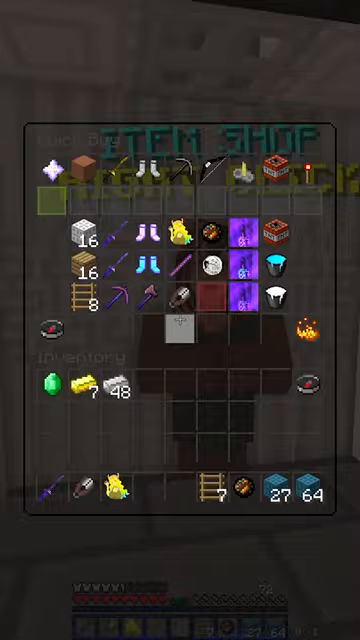
- Close the Item Shop and return to the stone bridge facing the towers
{"action": "key", "text": "Escape"}
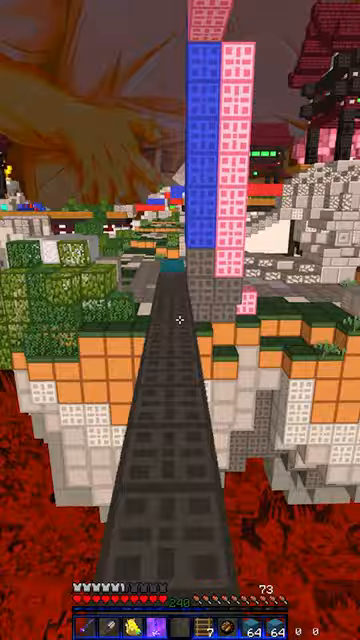